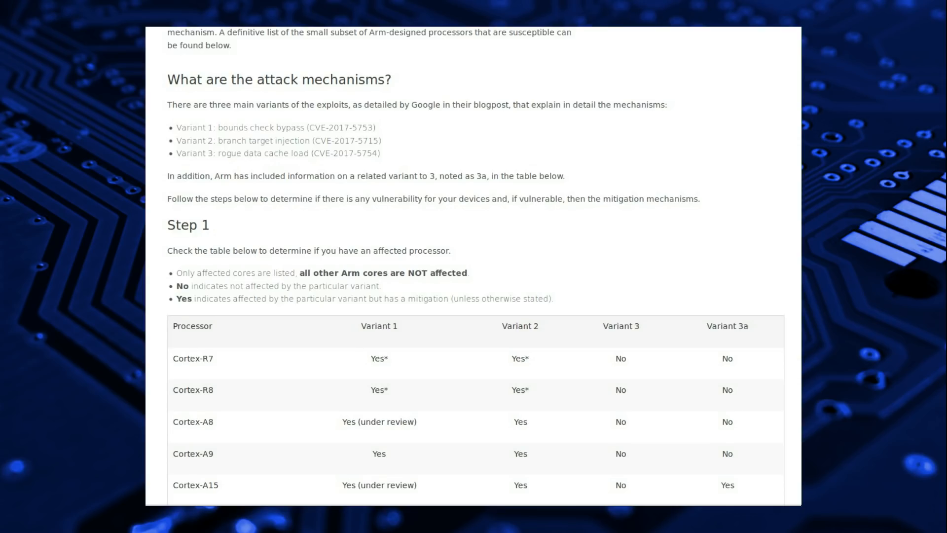
Scroll through Arm's affected Cortex processor table, then move on to Opera's vulnerability blog post.
{"action": "scroll", "scroll_direction": "down", "scroll_amount": 3}
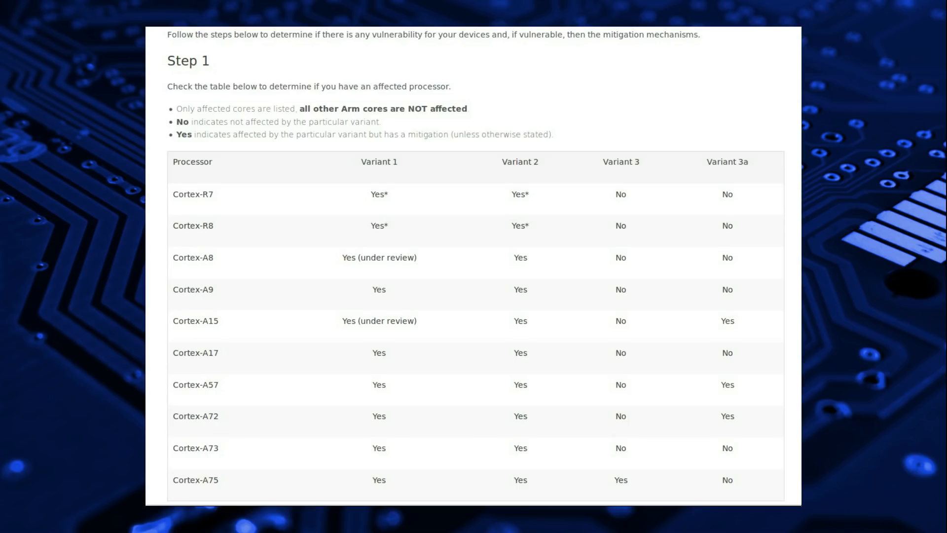
{"action": "scroll", "scroll_direction": "down", "scroll_amount": 3}
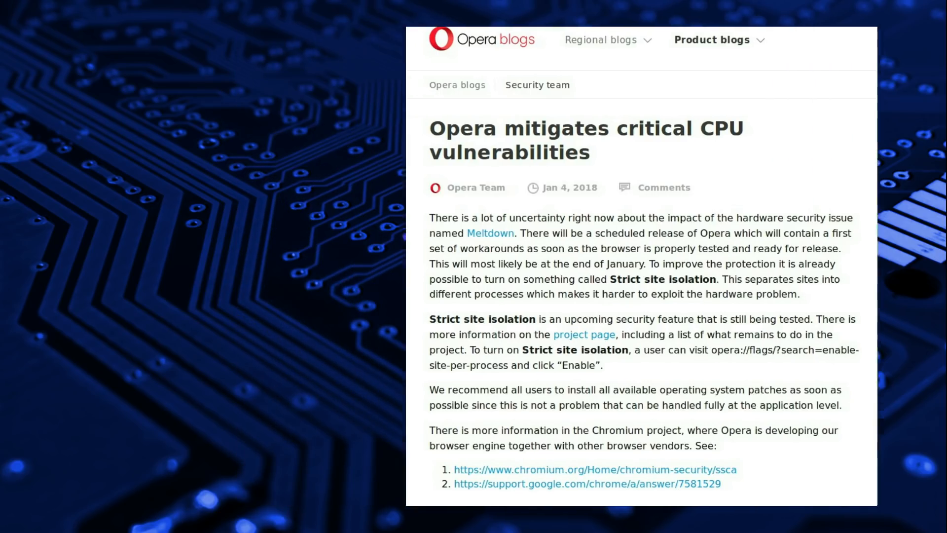
Show the Softpedia article on Linux kernels 4.14.11 and 4.9.74 patching Meltdown.
{"action": "left_click", "coordinate": [490, 232]}
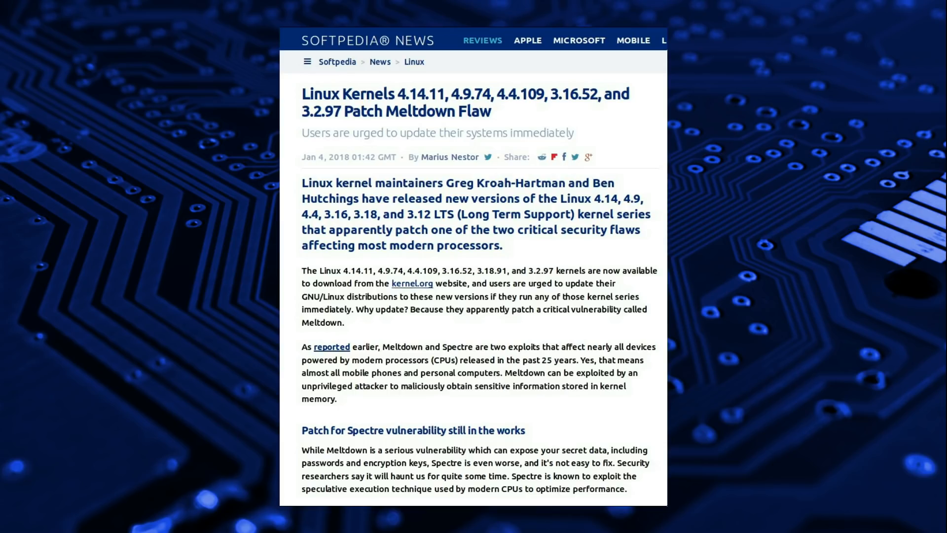
Show the article on Microsoft's Windows Meltdown patch and its antivirus warning.
{"action": "scroll", "scroll_direction": "down", "scroll_amount": 3}
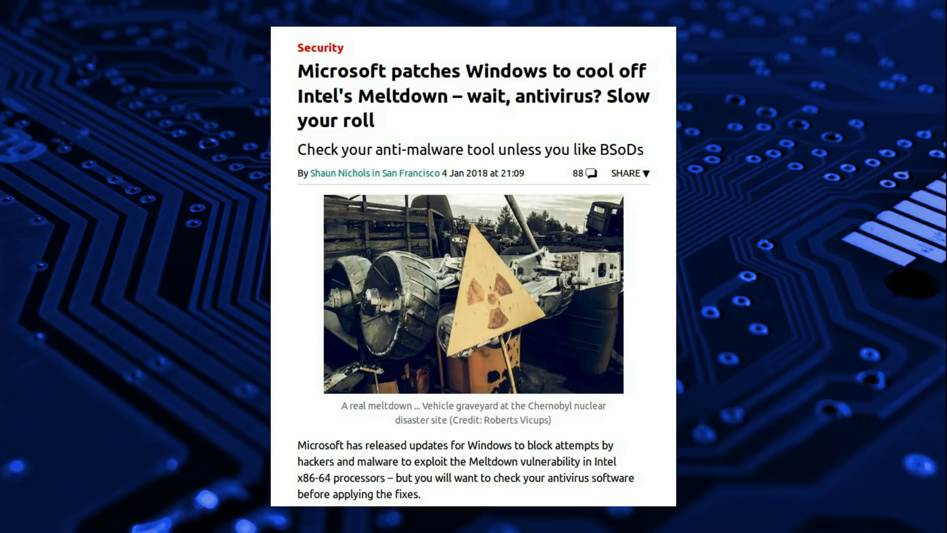
Scroll the Microsoft article and show the six 2018-01 KB4056897 security-only updates in the Update Catalog.
{"action": "scroll", "scroll_direction": "down", "scroll_amount": 3}
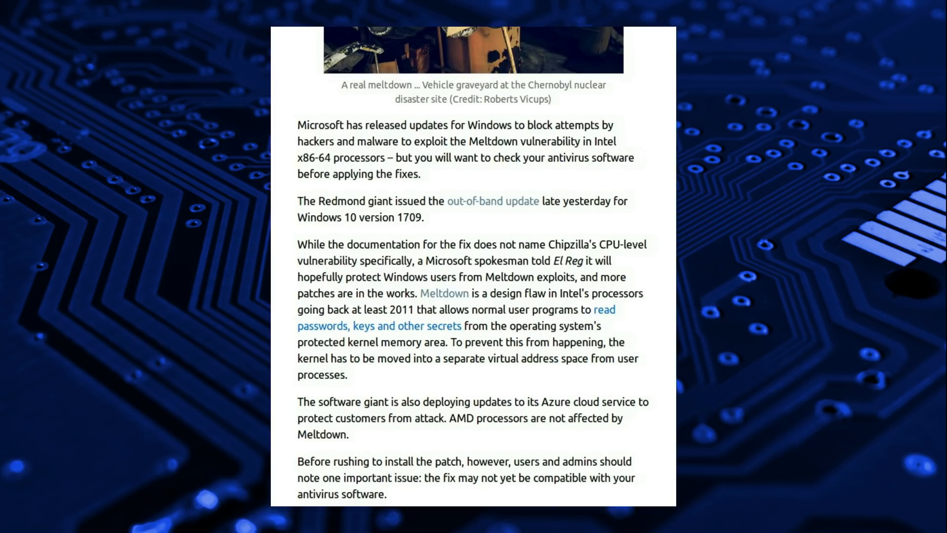
{"action": "left_click", "coordinate": [493, 201]}
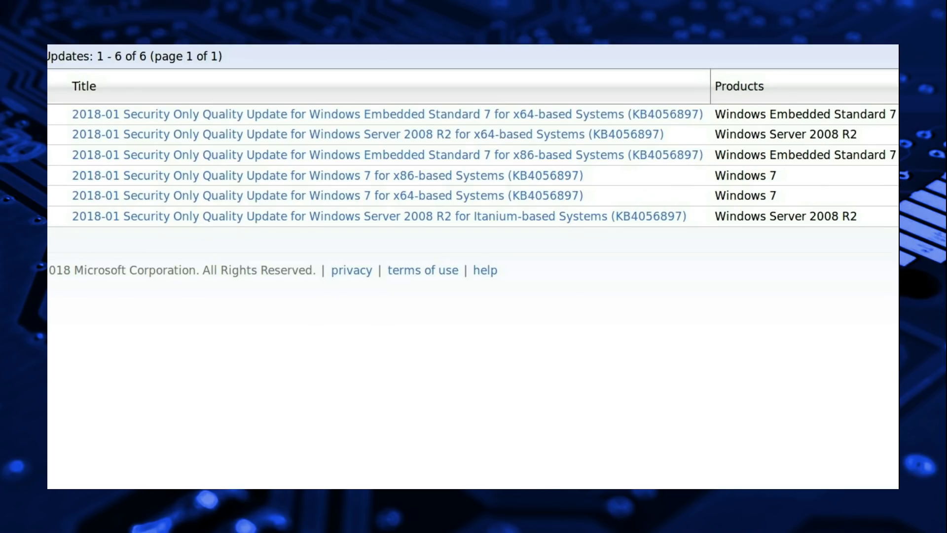